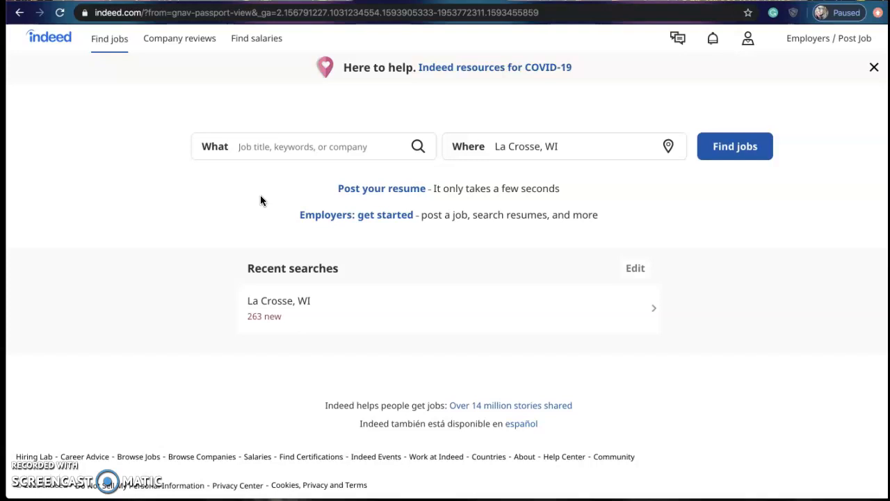
pyautogui.moveTo(748, 39)
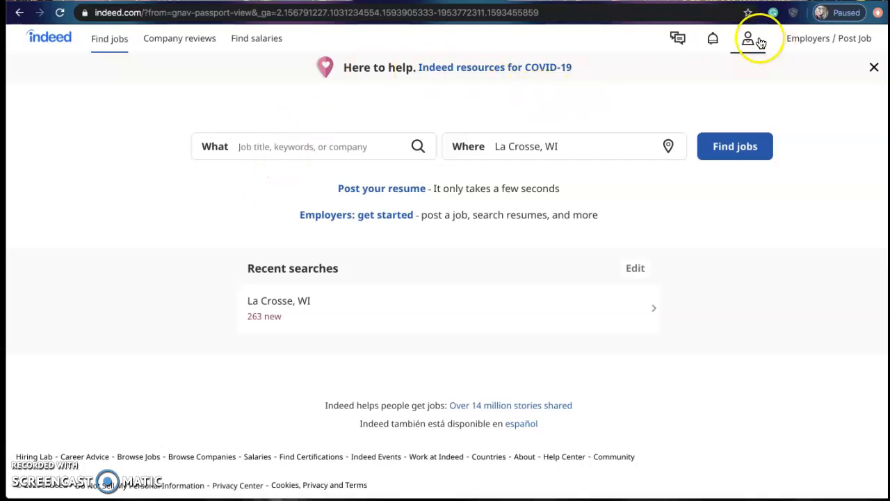
# From the Indeed home page, start creating a resume for employers via 'Upload your resume'.
pyautogui.click(748, 39)
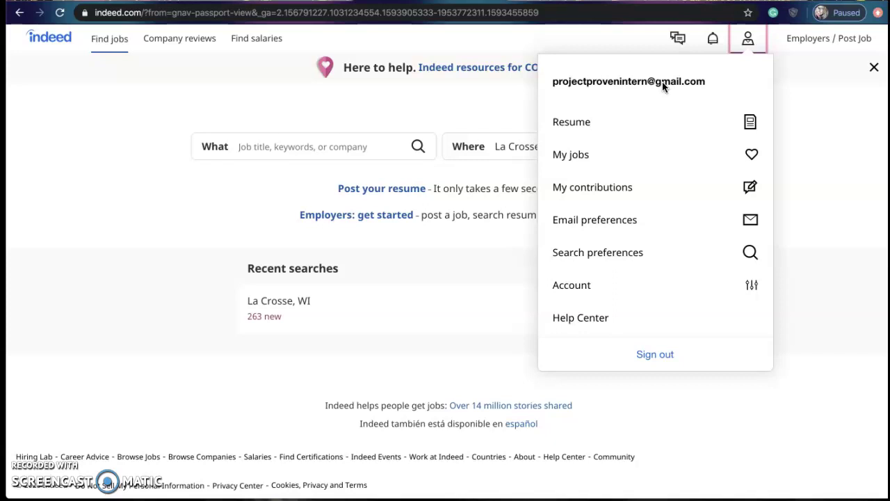
pyautogui.click(749, 39)
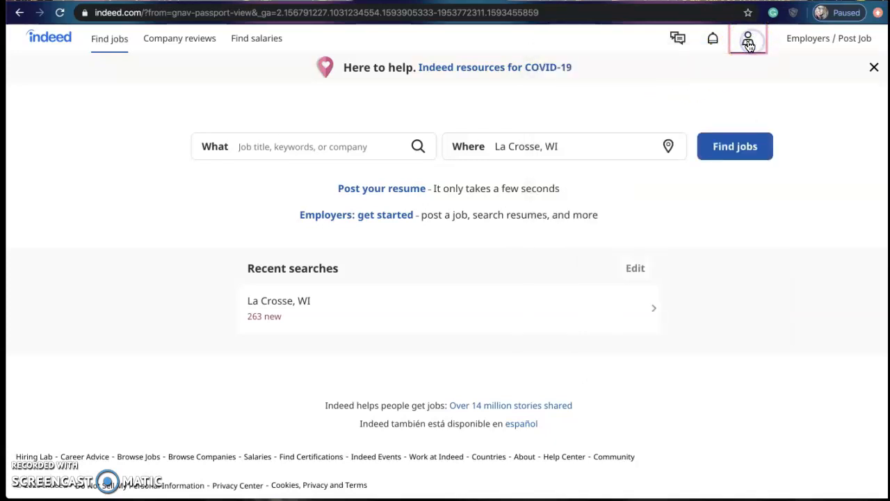
pyautogui.click(108, 38)
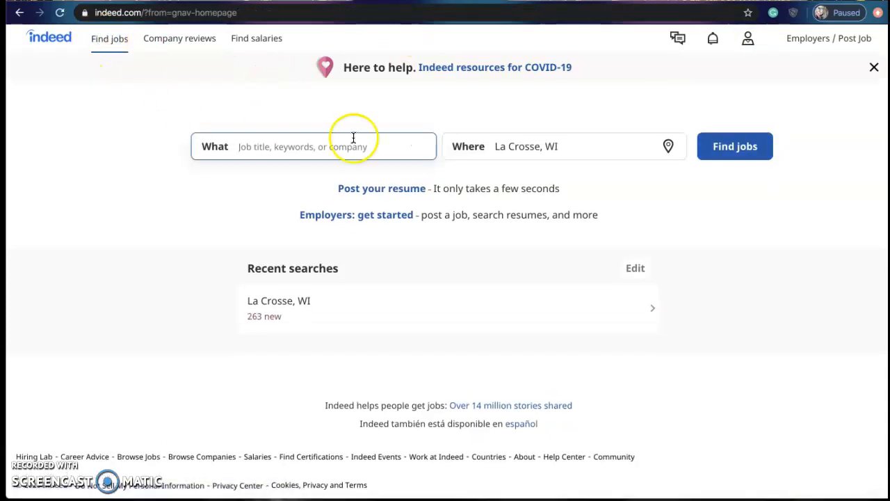
pyautogui.moveTo(479, 371)
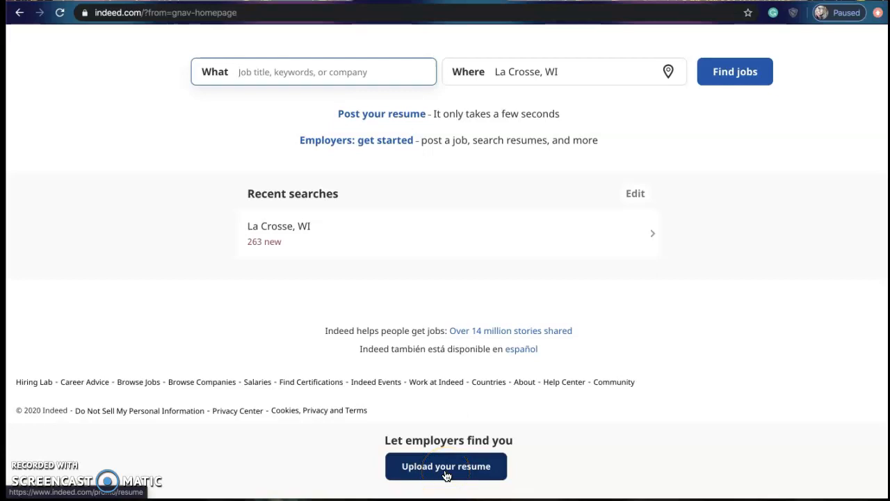
pyautogui.click(445, 466)
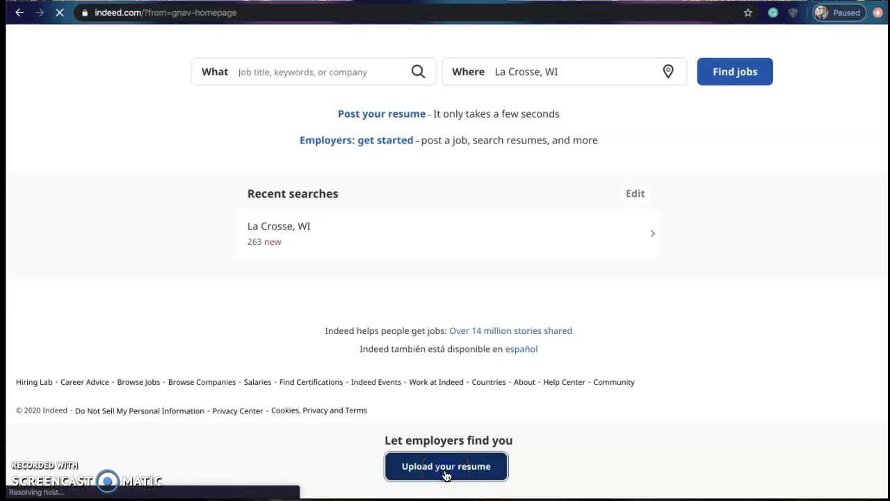
pyautogui.click(445, 466)
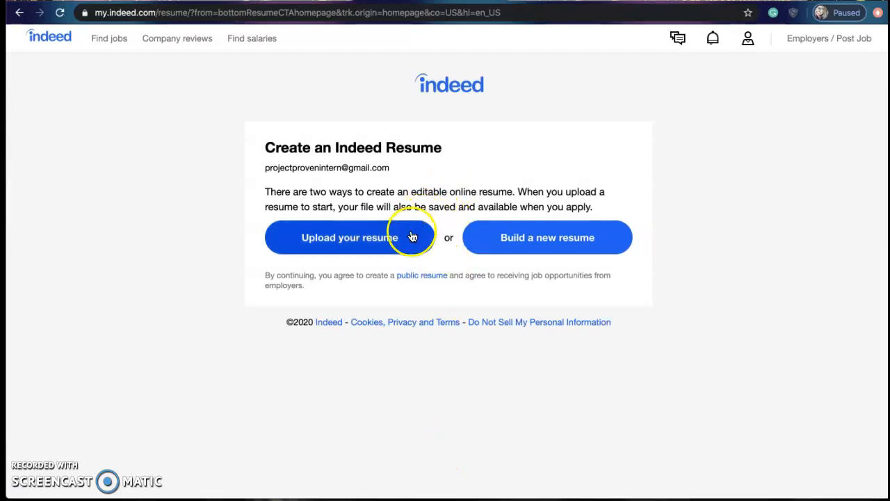
pyautogui.moveTo(359, 253)
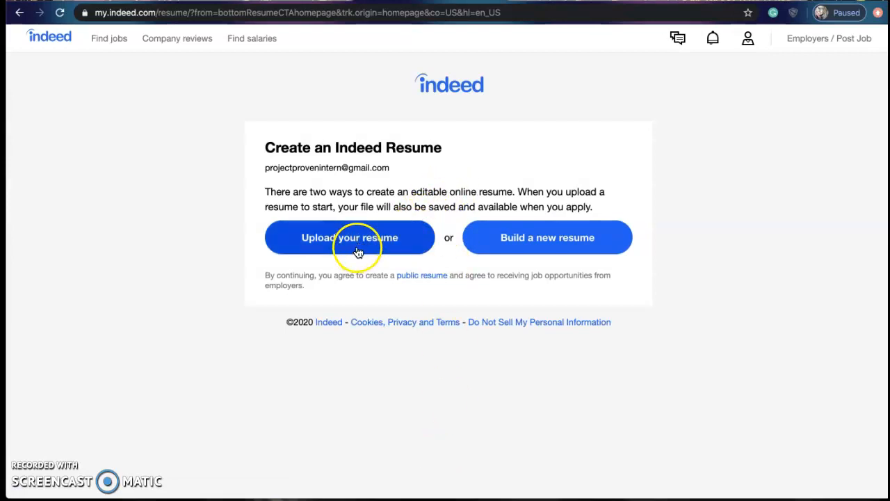
pyautogui.moveTo(534, 248)
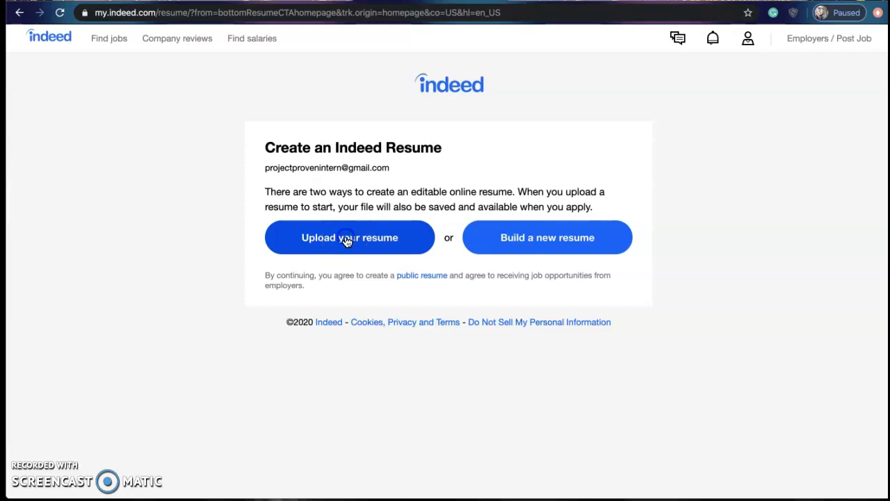
# Choose 'Upload your resume' to bring up the file picker for an existing resume.
pyautogui.click(348, 236)
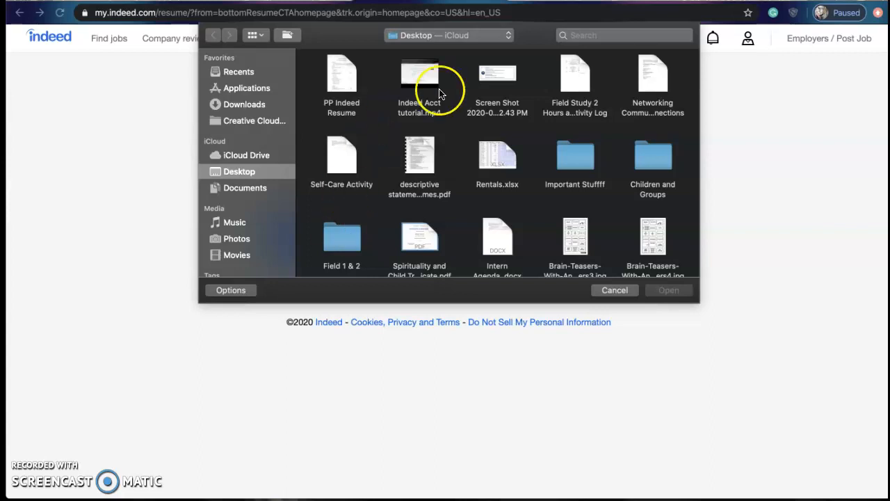
pyautogui.moveTo(547, 122)
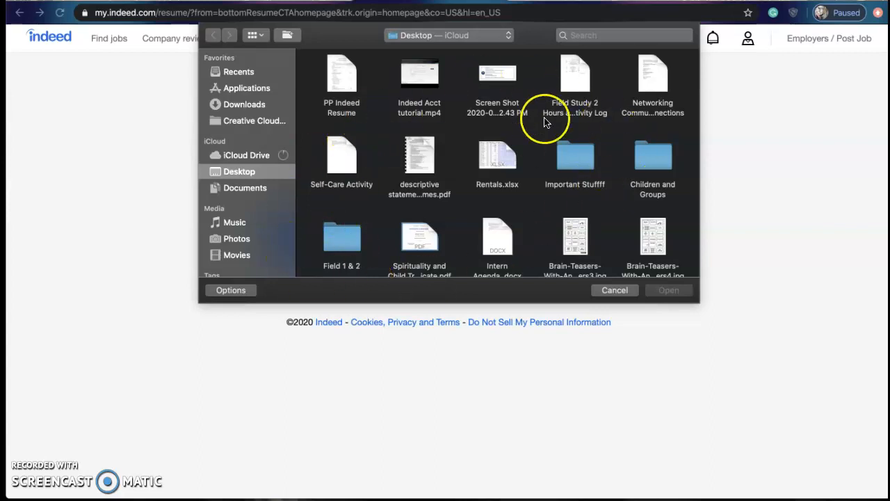
pyautogui.moveTo(340, 82)
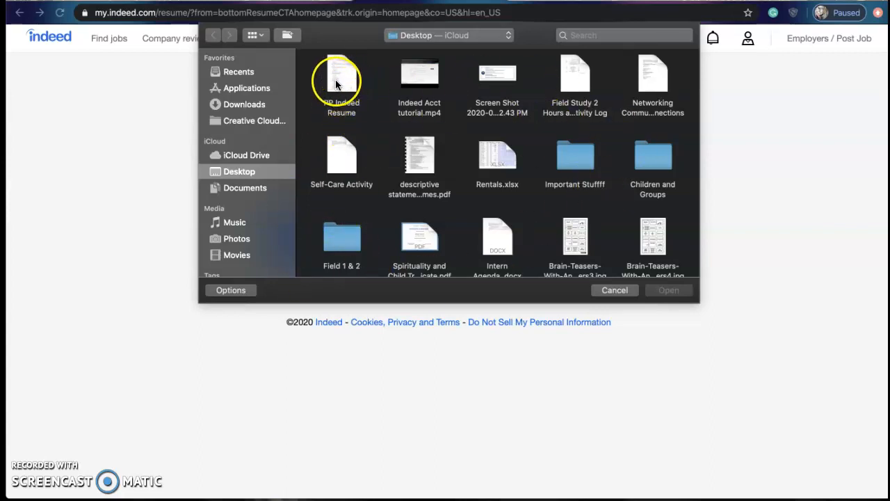
# Select 'PP Indeed Resume' on the Desktop and upload it to prefill the online resume.
pyautogui.click(341, 76)
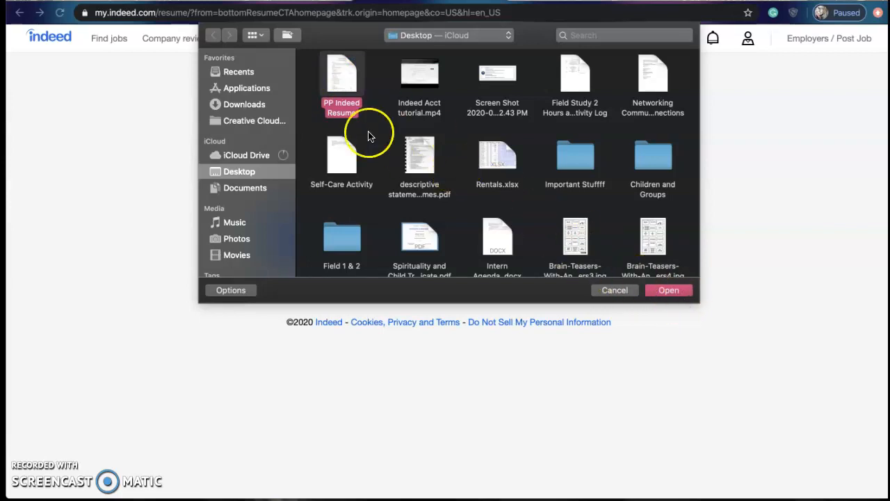
pyautogui.moveTo(676, 291)
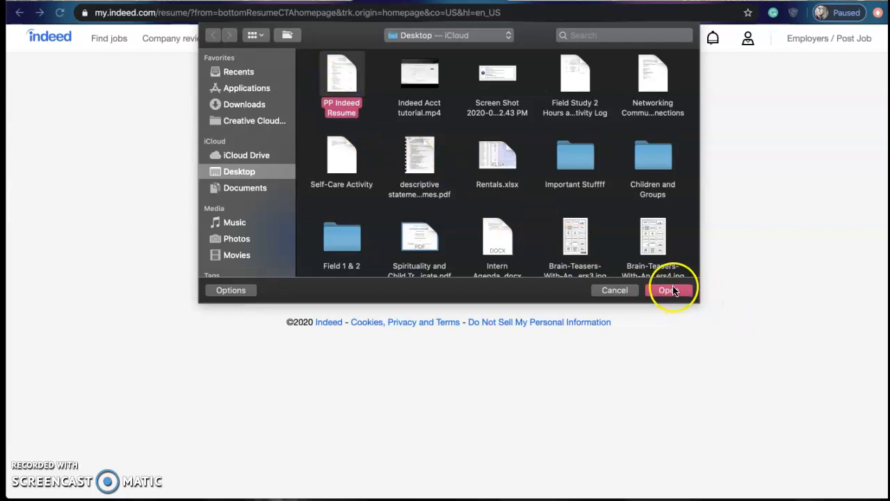
pyautogui.click(670, 290)
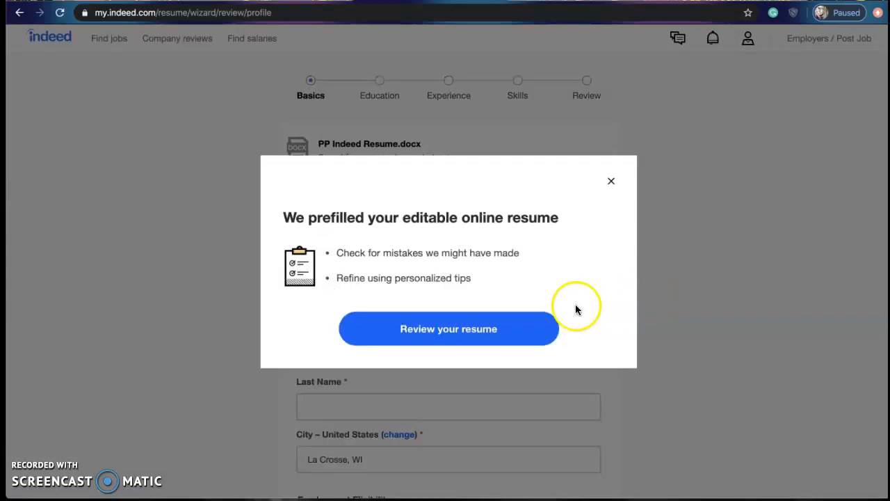
# Review the prefilled resume, enter first name Project and last name Proven, and continue.
pyautogui.click(448, 328)
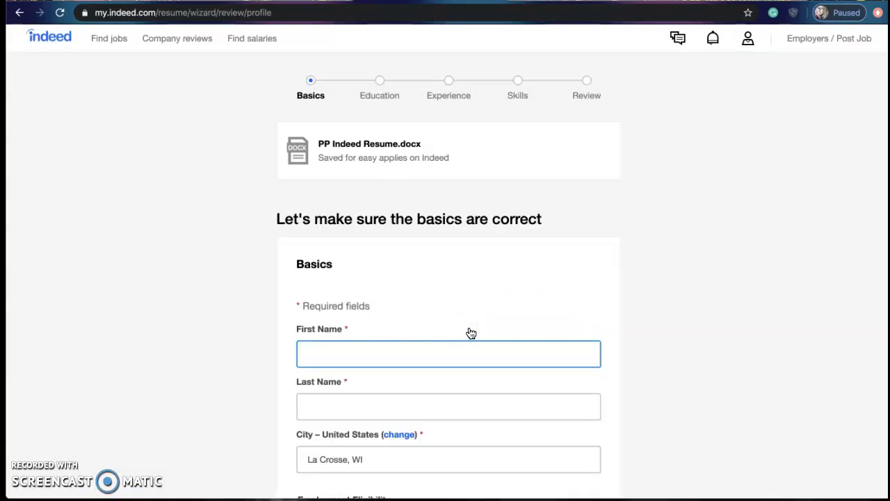
pyautogui.scroll(-3)
pyautogui.write('P')
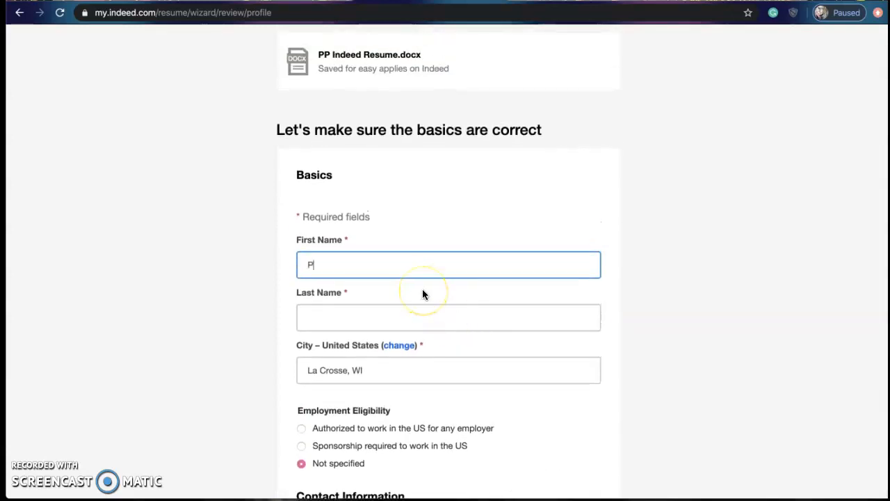
pyautogui.write('roject')
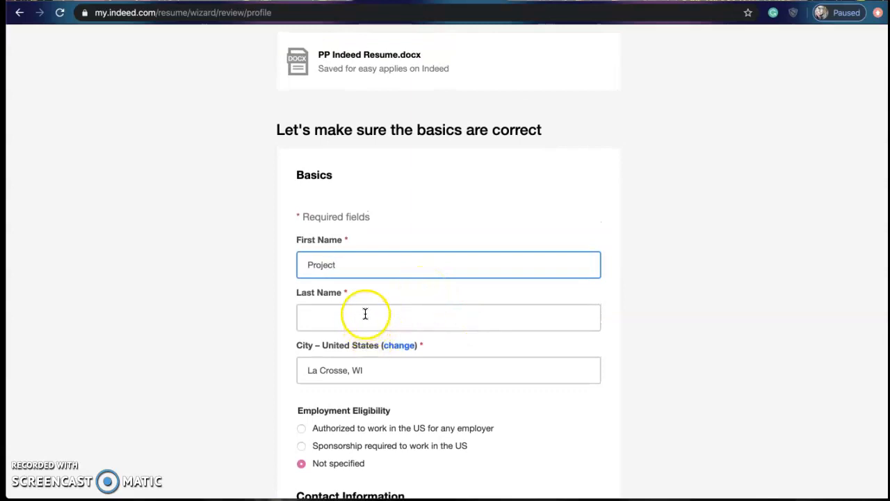
pyautogui.write('Proven')
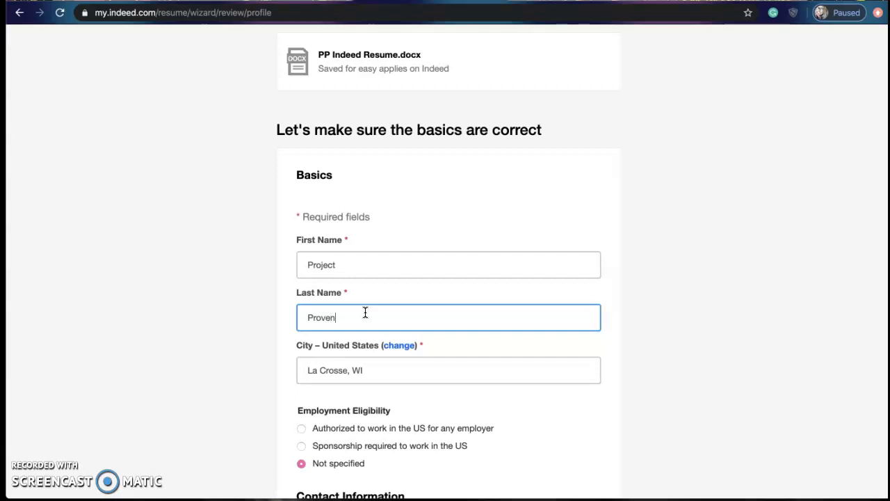
pyautogui.scroll(-3)
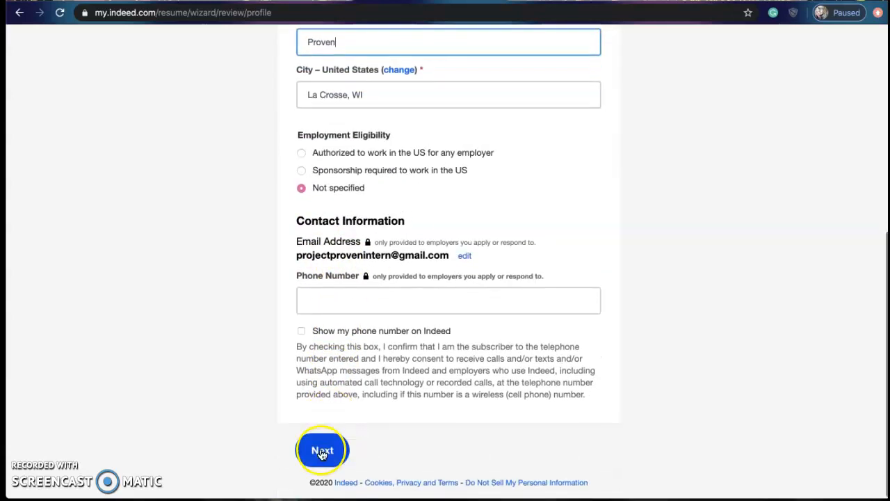
pyautogui.click(323, 450)
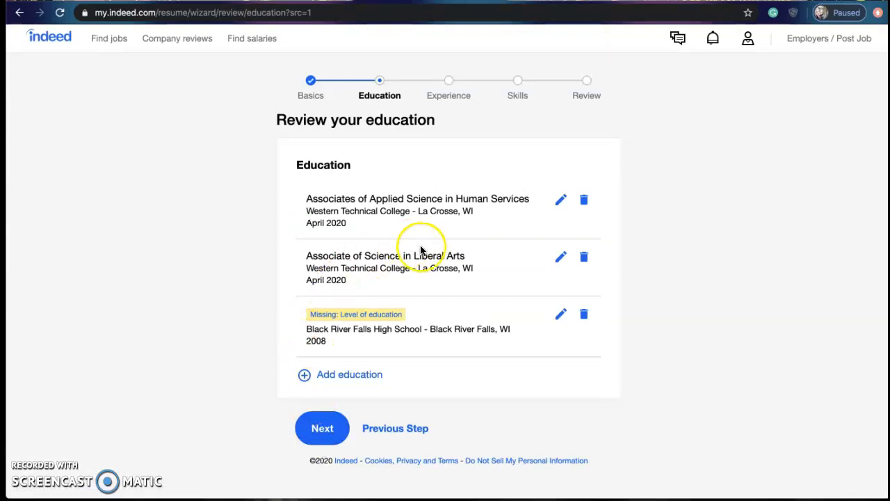
pyautogui.moveTo(406, 353)
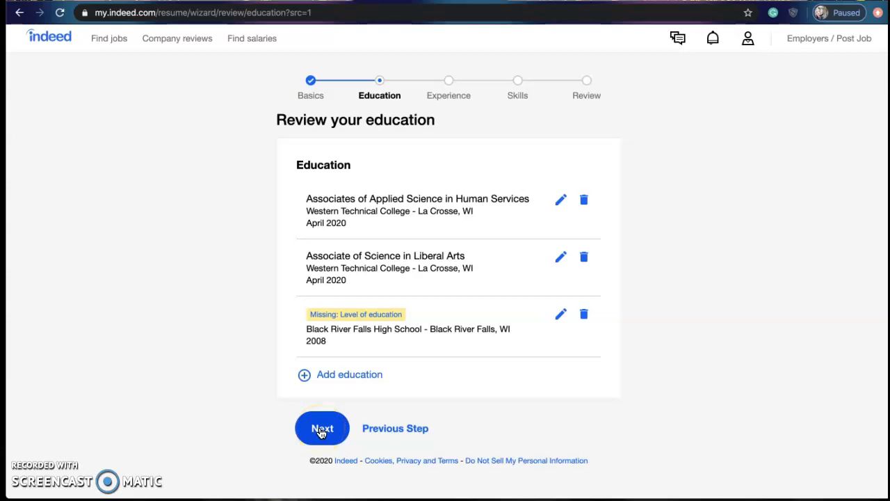
# Accept the three imported education entries unchanged and continue to Experience.
pyautogui.click(322, 428)
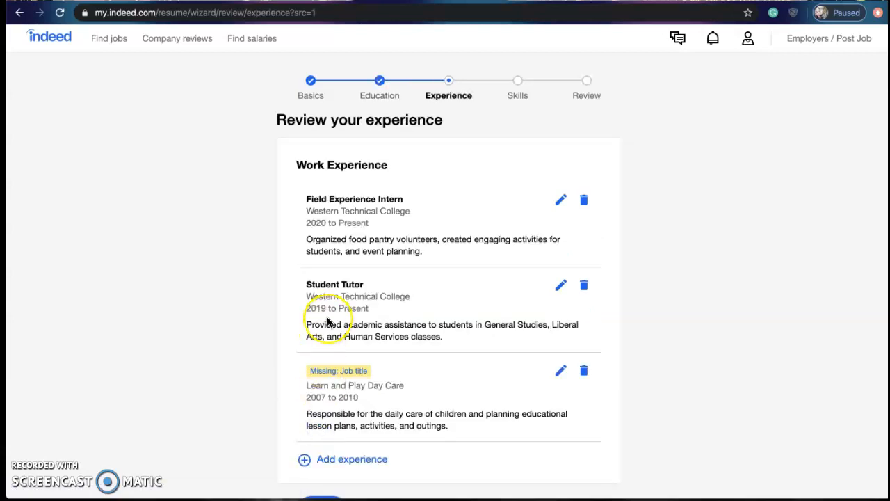
# Set the Learn and Play Day Care entry's job title to Daycare Teacher, save it, and continue.
pyautogui.scroll(-3)
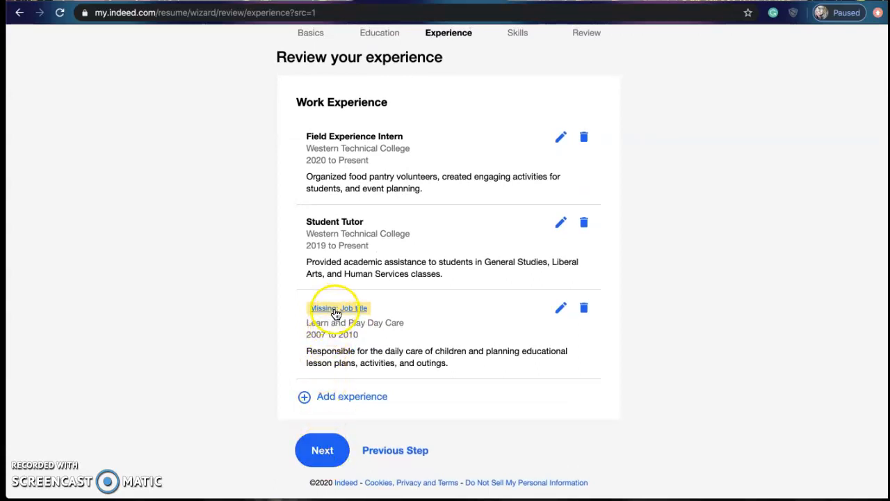
pyautogui.click(337, 307)
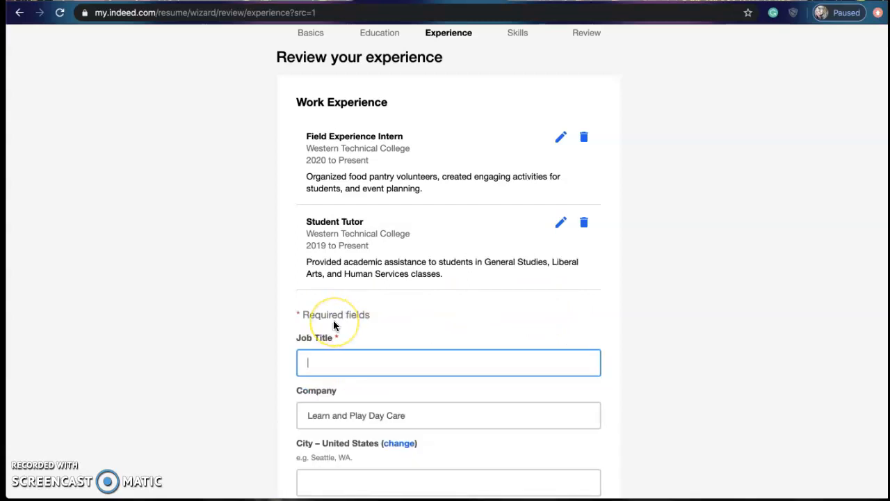
pyautogui.write('Day')
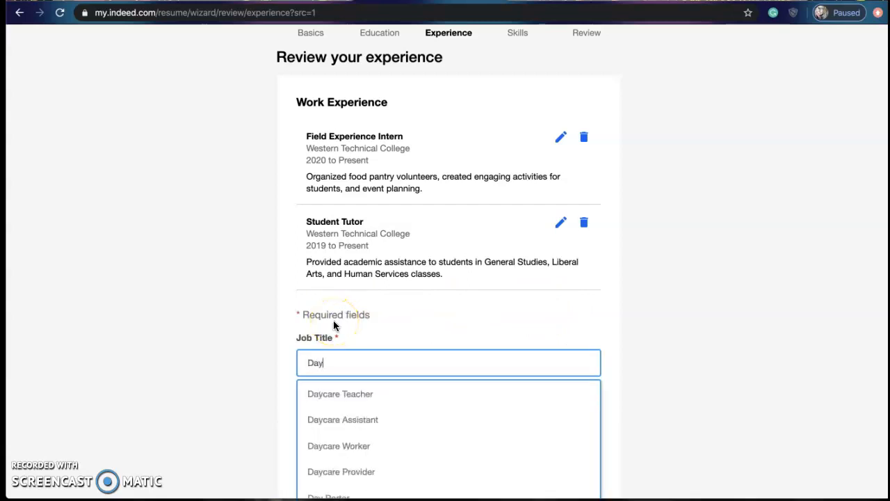
pyautogui.click(339, 393)
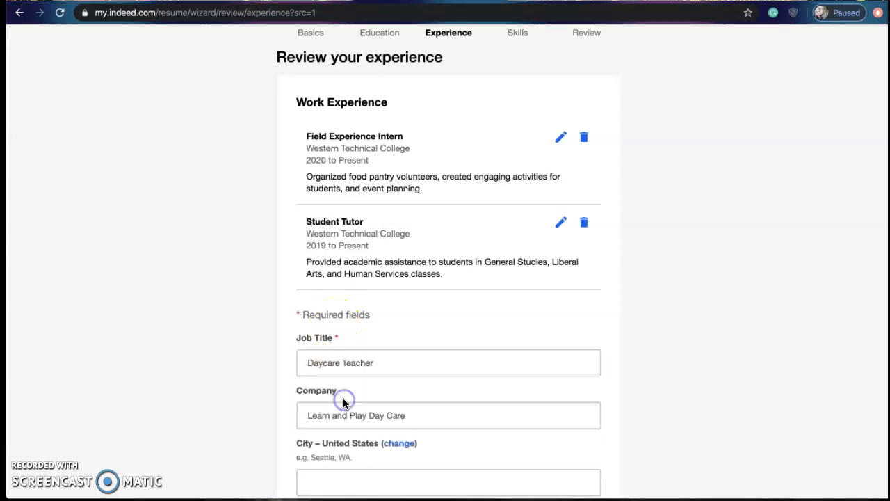
pyautogui.scroll(-3)
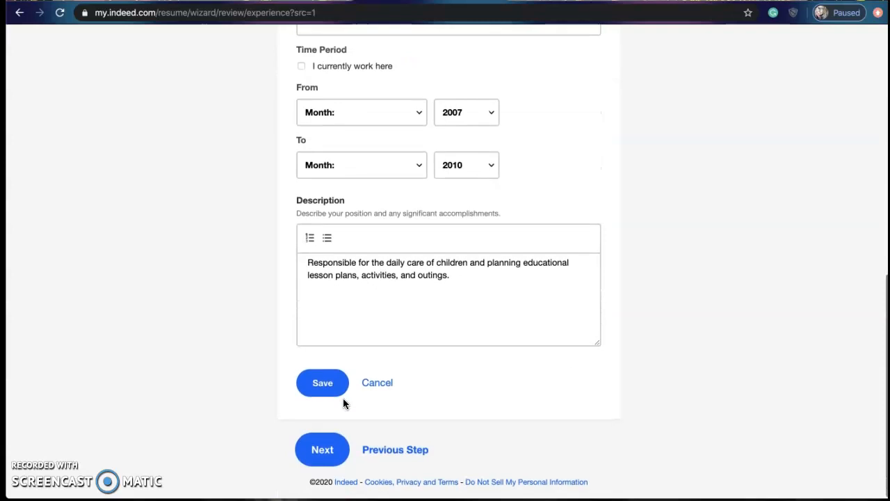
pyautogui.click(323, 382)
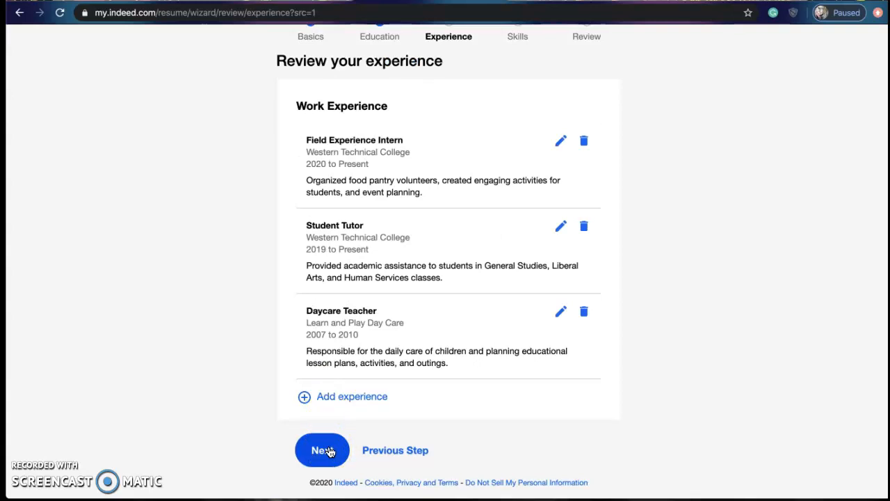
pyautogui.moveTo(333, 406)
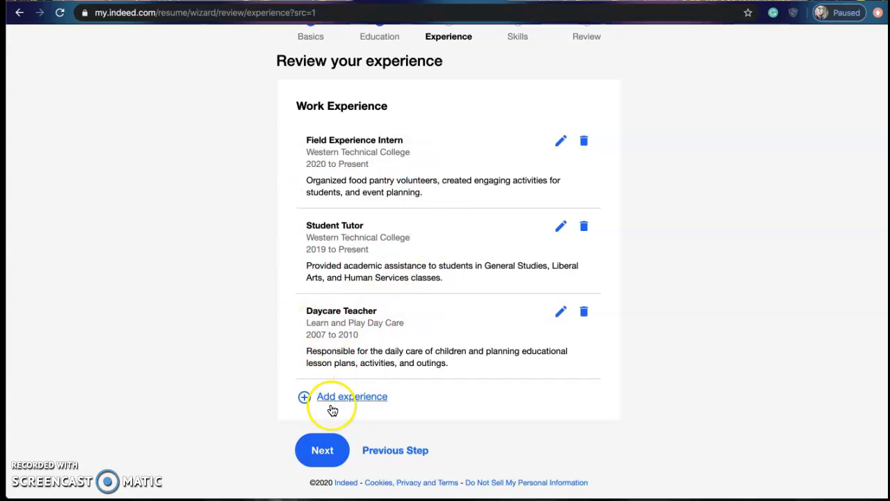
pyautogui.click(321, 450)
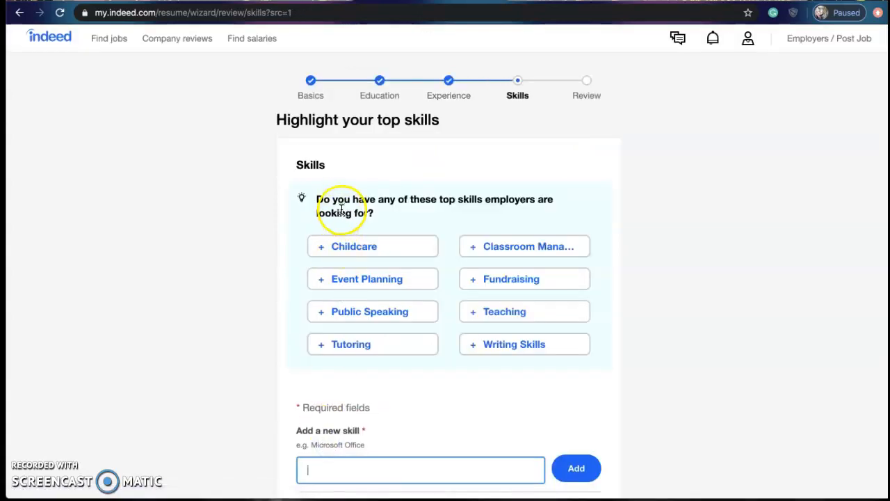
pyautogui.moveTo(391, 237)
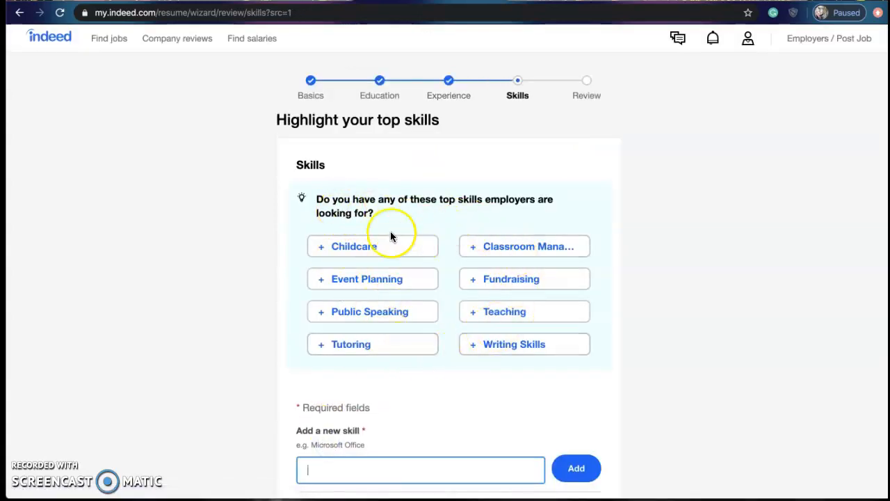
pyautogui.moveTo(448, 243)
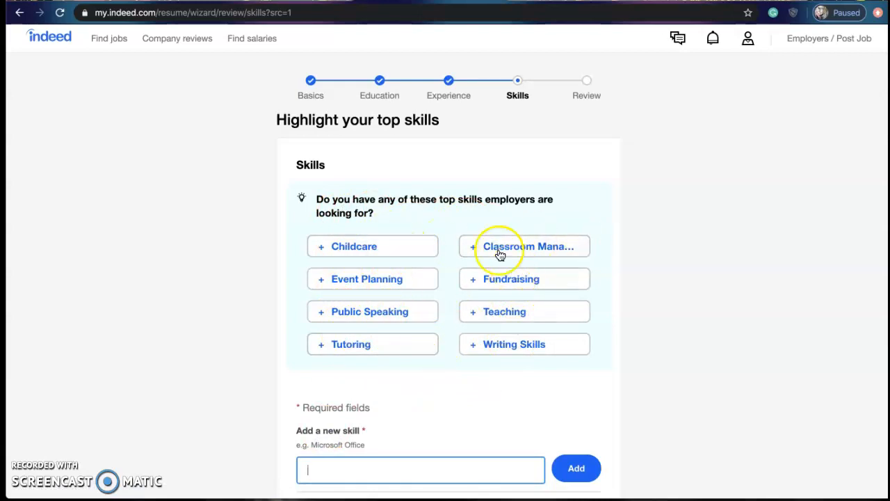
pyautogui.moveTo(378, 183)
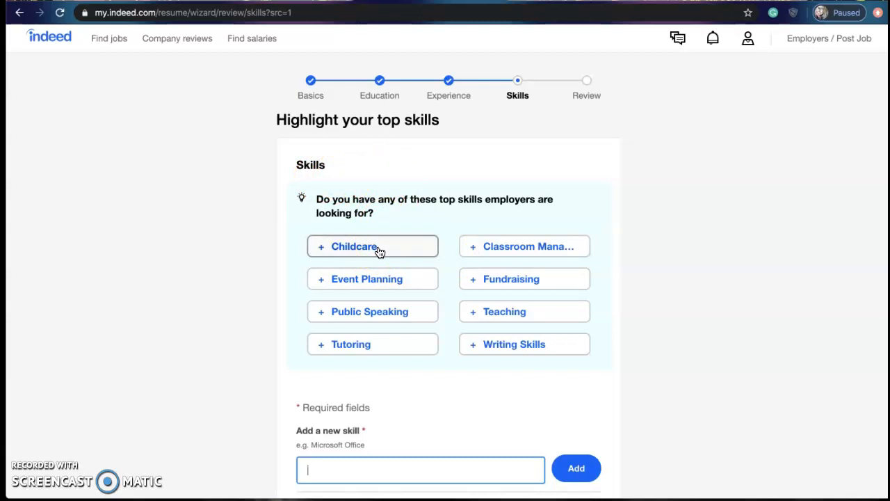
# Add the suggested Childcare skill to the resume's skills list and review the remaining suggestions.
pyautogui.click(373, 343)
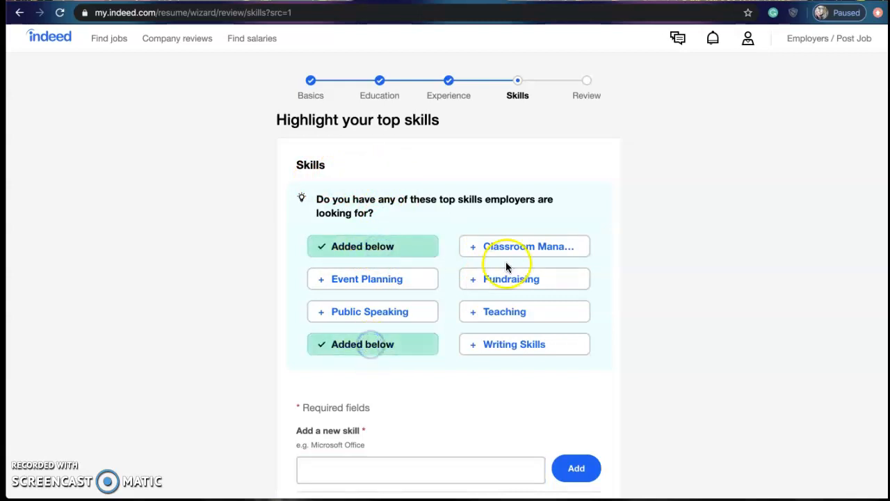
pyautogui.scroll(-3)
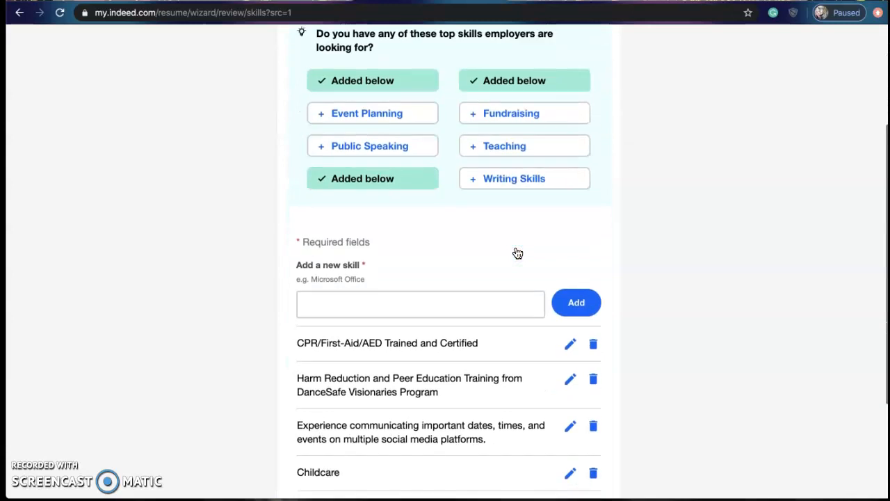
pyautogui.scroll(-3)
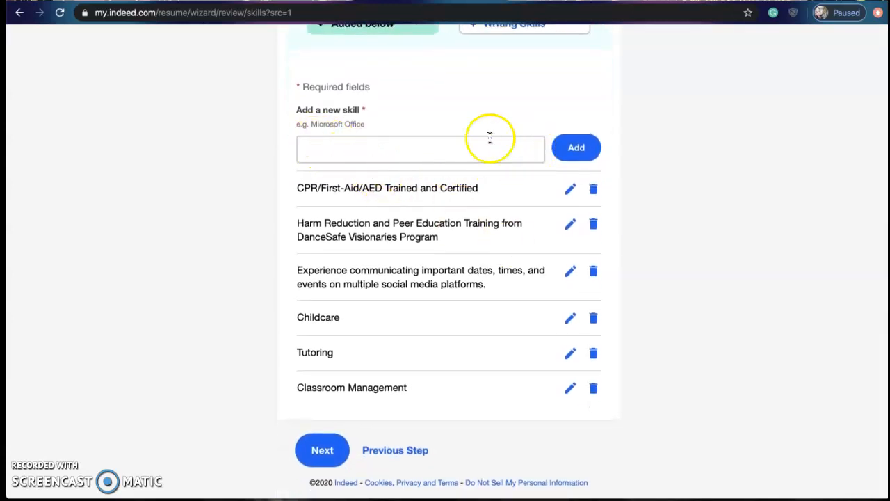
pyautogui.moveTo(317, 203)
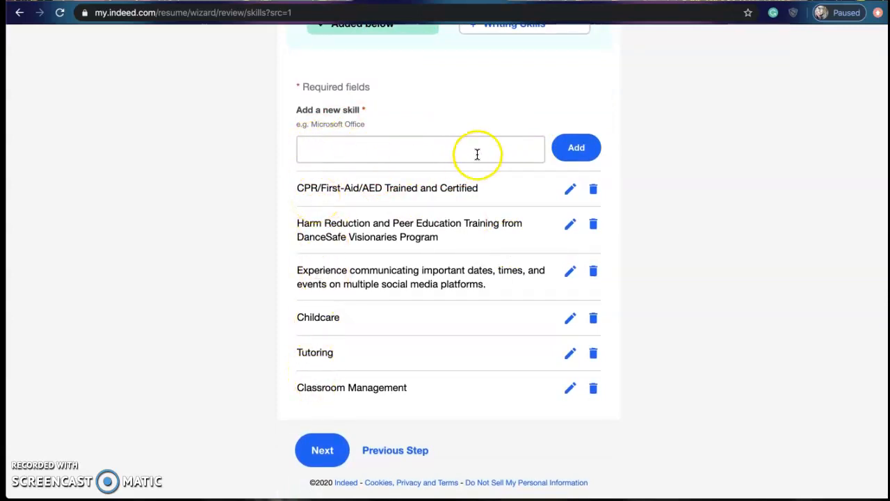
pyautogui.moveTo(374, 250)
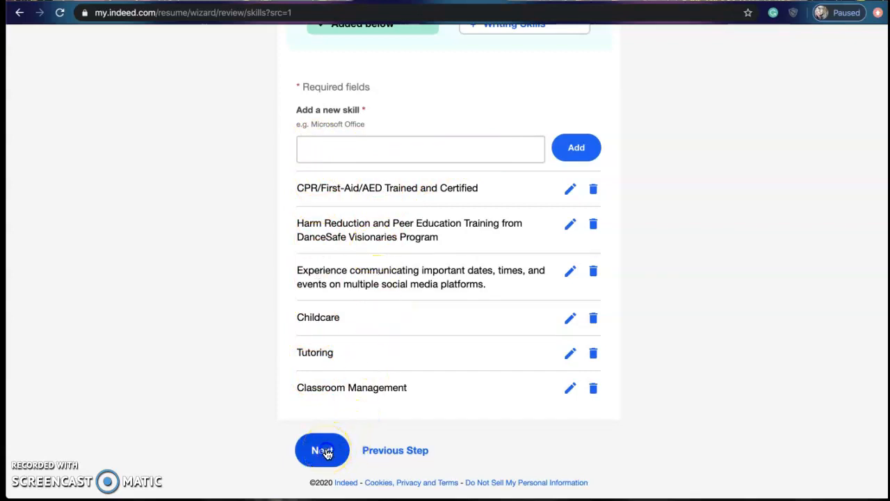
# Finish the skills step and scroll through the full Project Proven resume draft and back to the top.
pyautogui.click(322, 451)
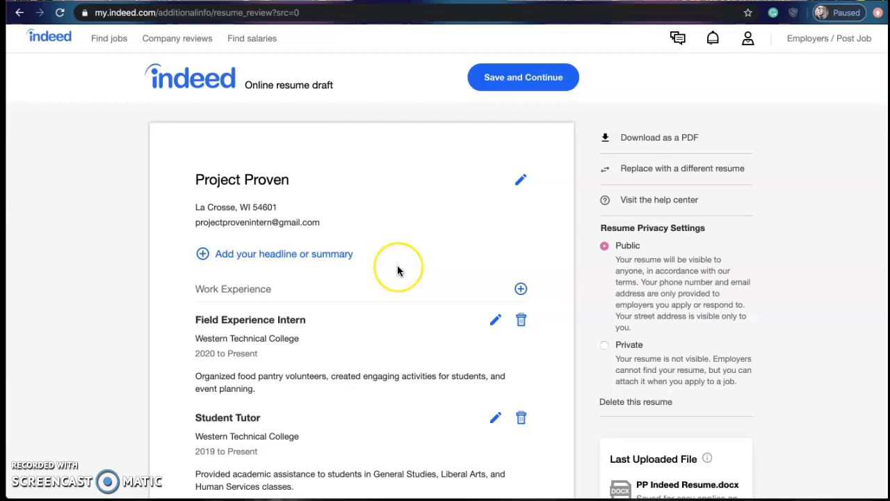
pyautogui.moveTo(283, 203)
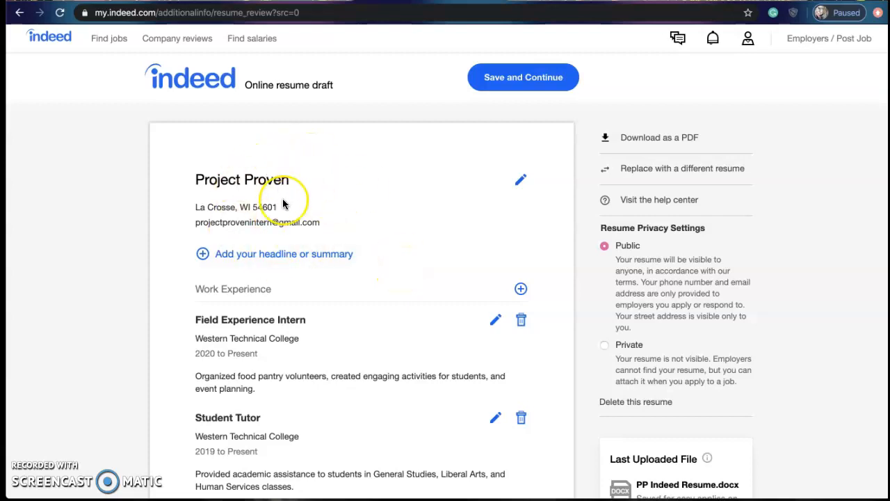
pyautogui.scroll(-3)
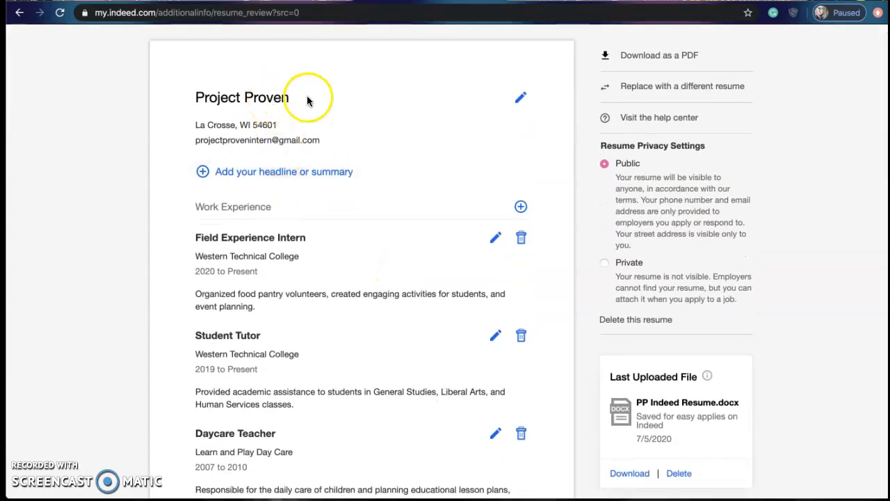
pyautogui.scroll(-3)
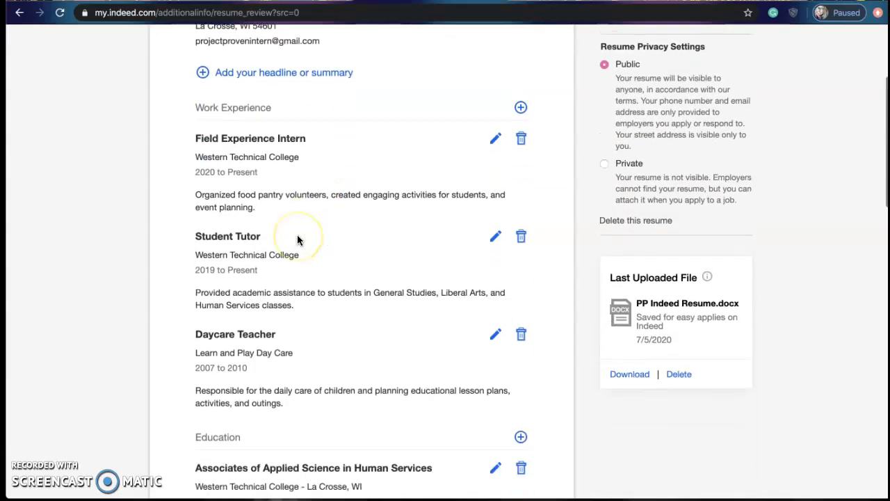
pyautogui.scroll(-3)
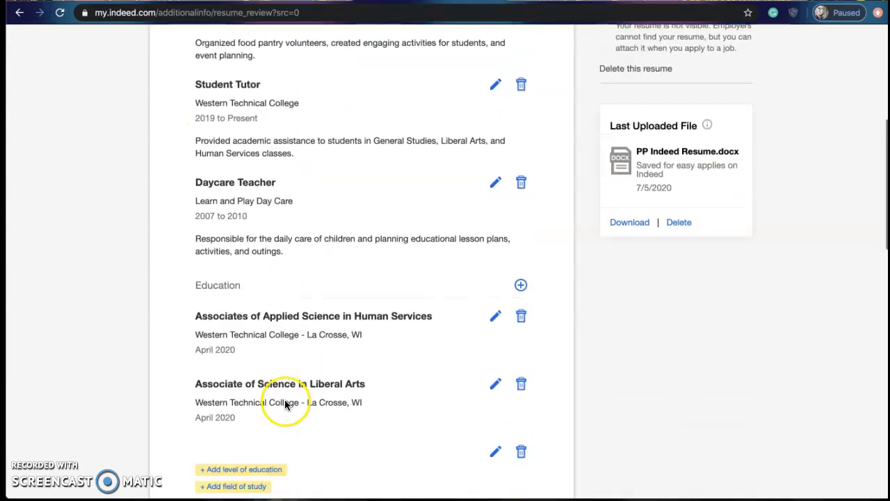
pyautogui.scroll(-3)
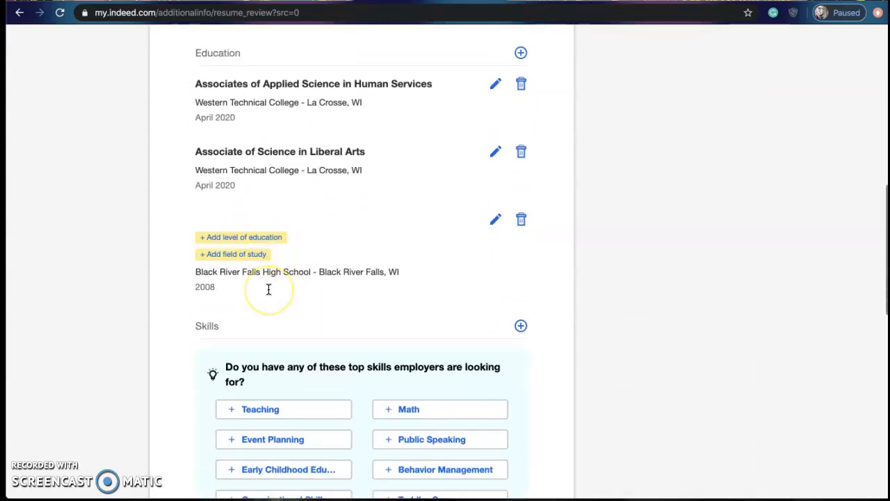
pyautogui.scroll(-3)
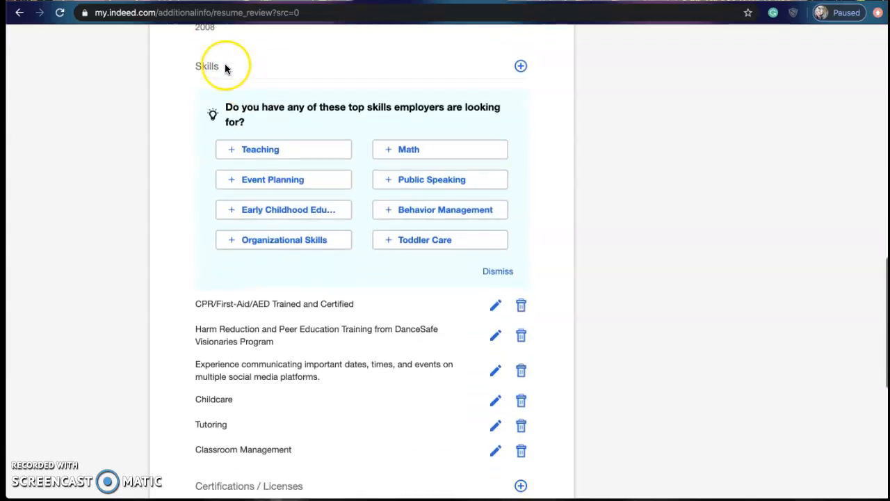
pyautogui.scroll(-3)
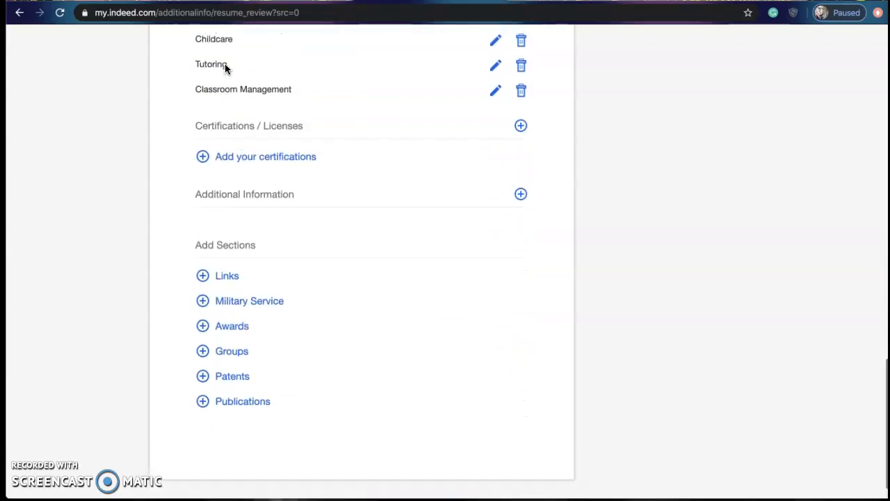
pyautogui.scroll(3)
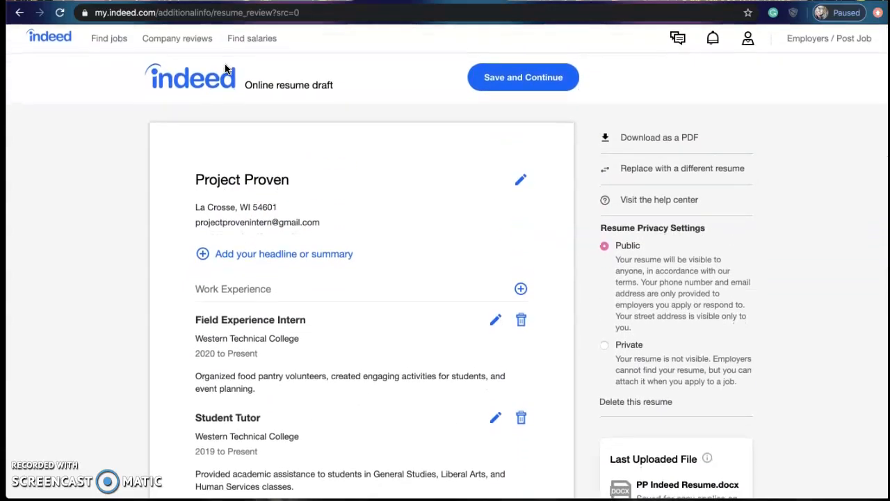
pyautogui.moveTo(518, 80)
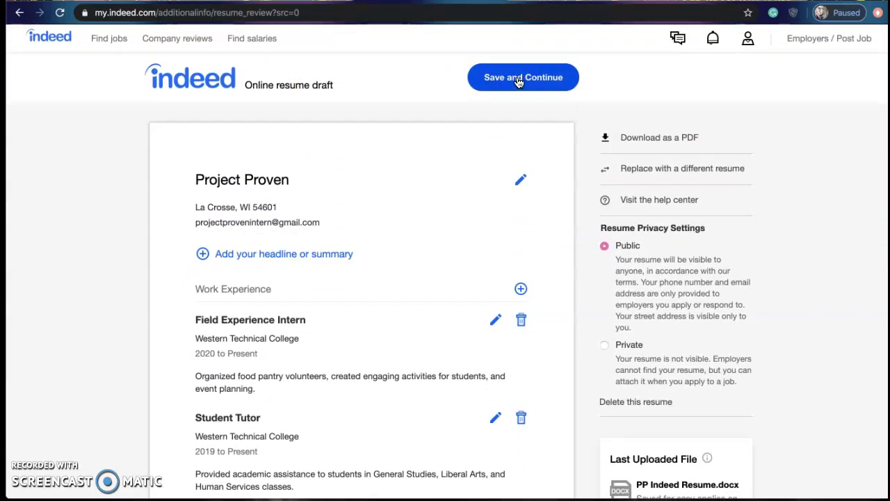
# Save the draft to the profile and set Black River Falls High School's level to High school diploma.
pyautogui.click(523, 77)
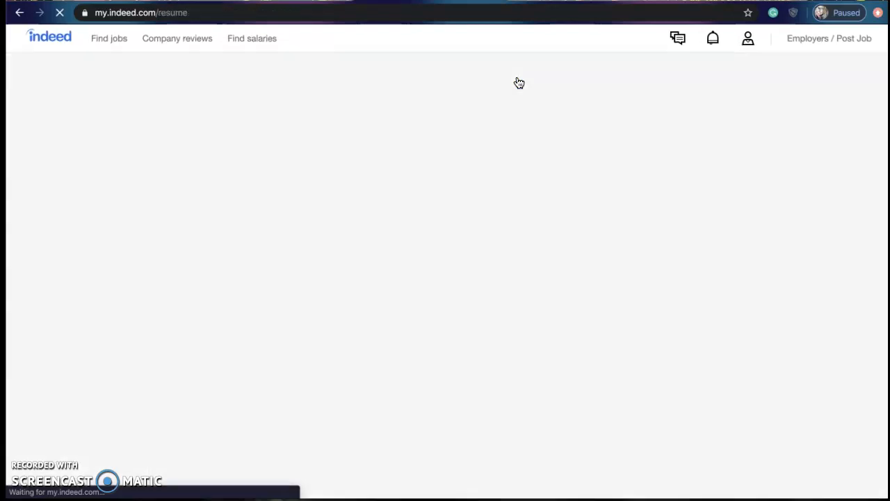
pyautogui.click(510, 83)
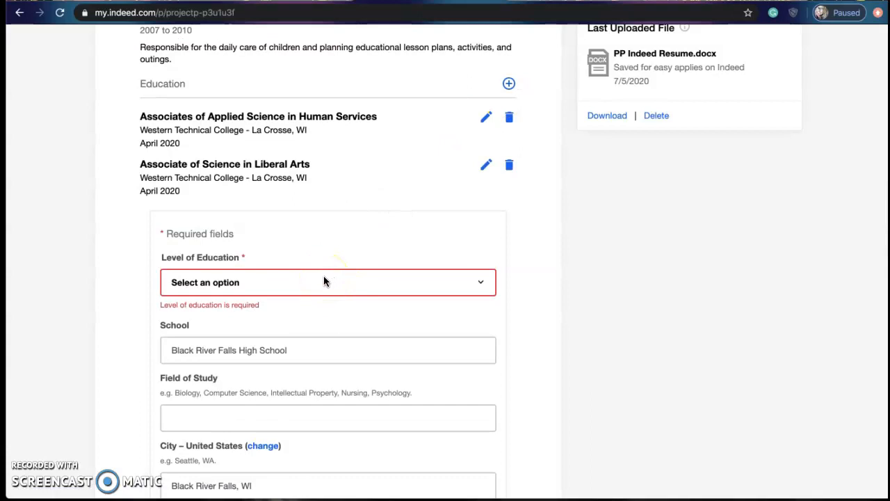
pyautogui.click(327, 283)
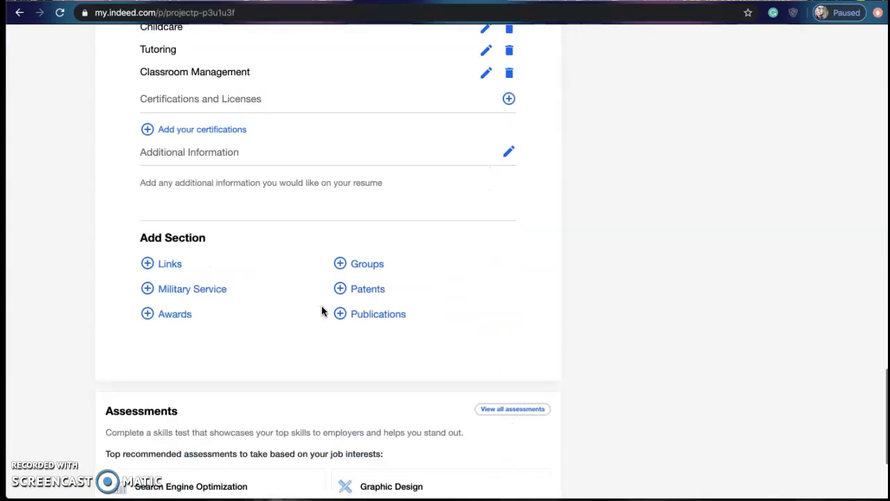
pyautogui.scroll(3)
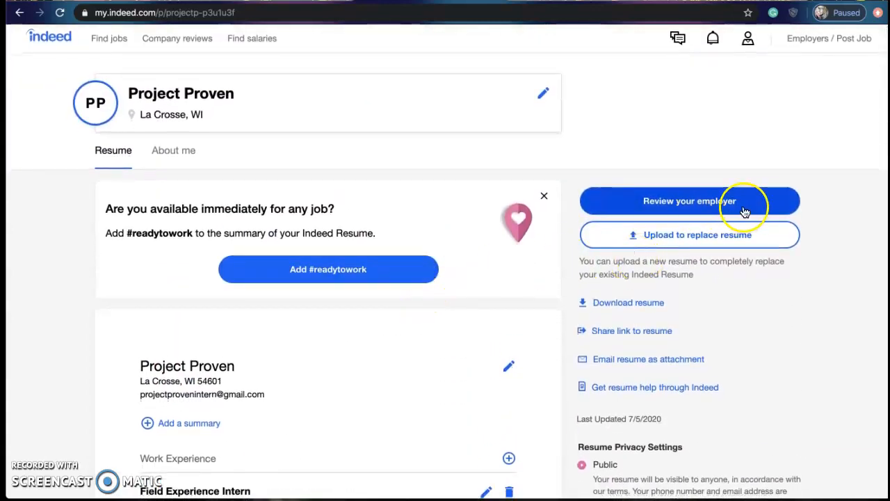
pyautogui.moveTo(712, 239)
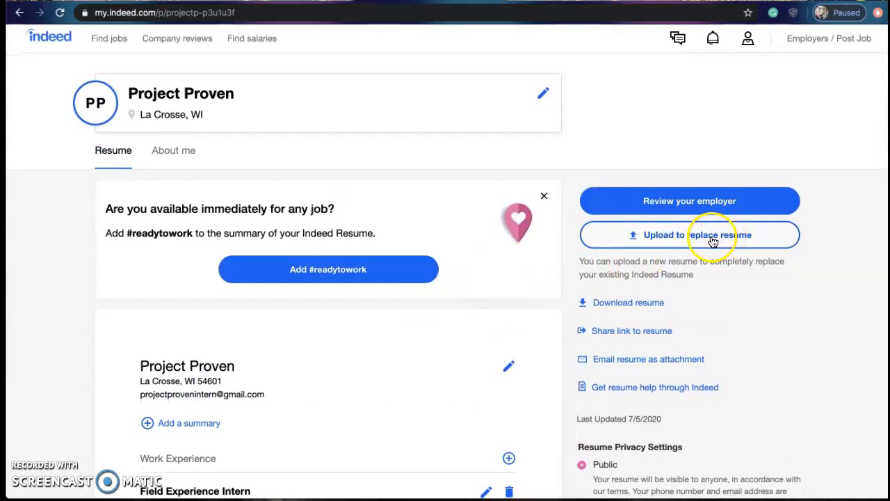
pyautogui.scroll(-3)
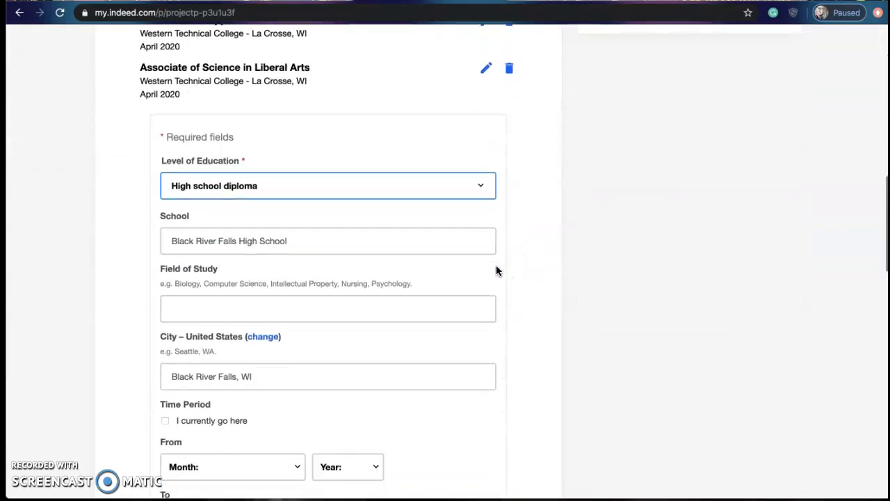
pyautogui.scroll(-3)
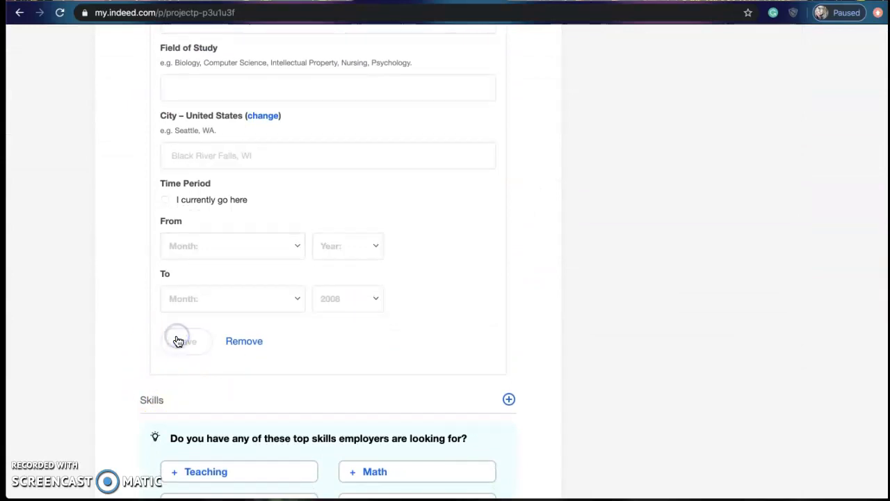
pyautogui.scroll(-3)
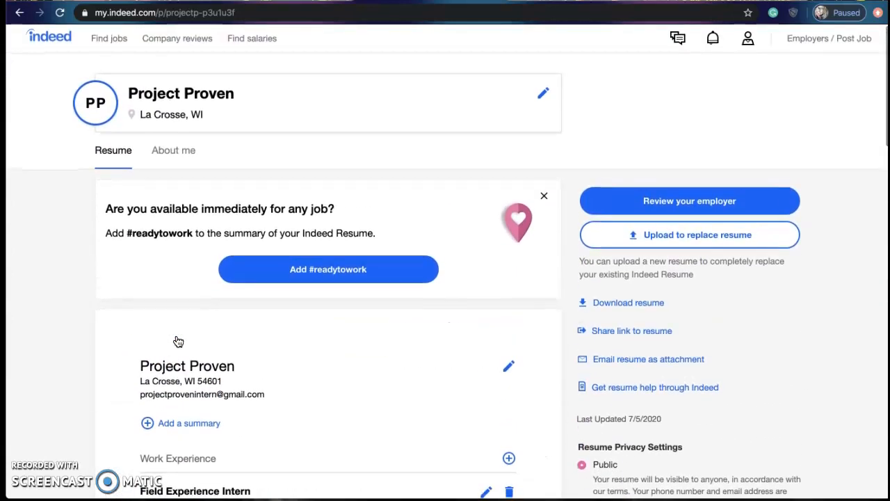
pyautogui.moveTo(237, 273)
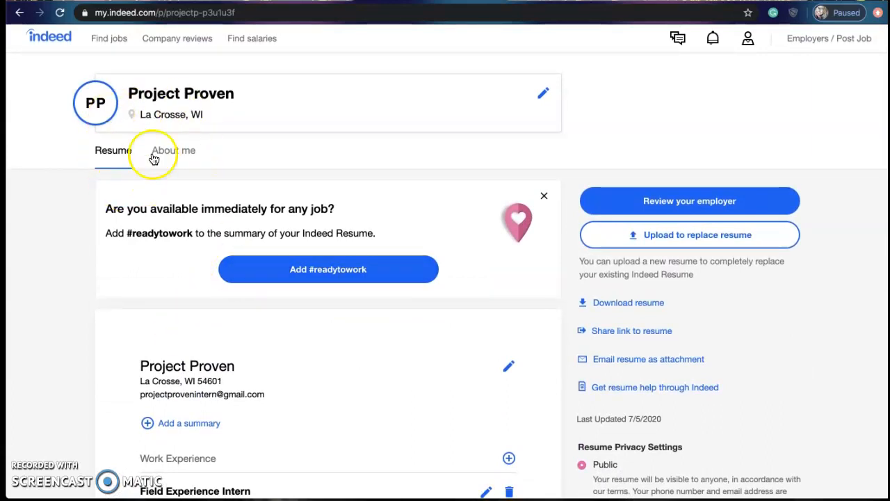
pyautogui.scroll(-3)
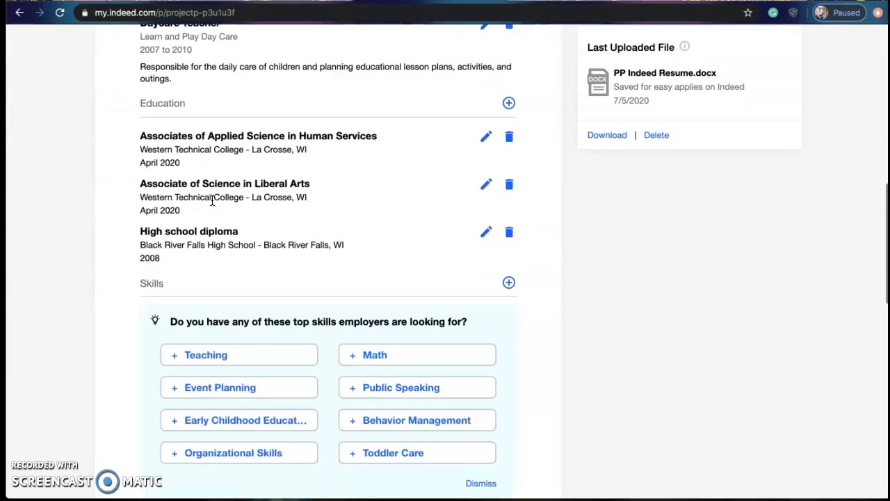
pyautogui.scroll(-3)
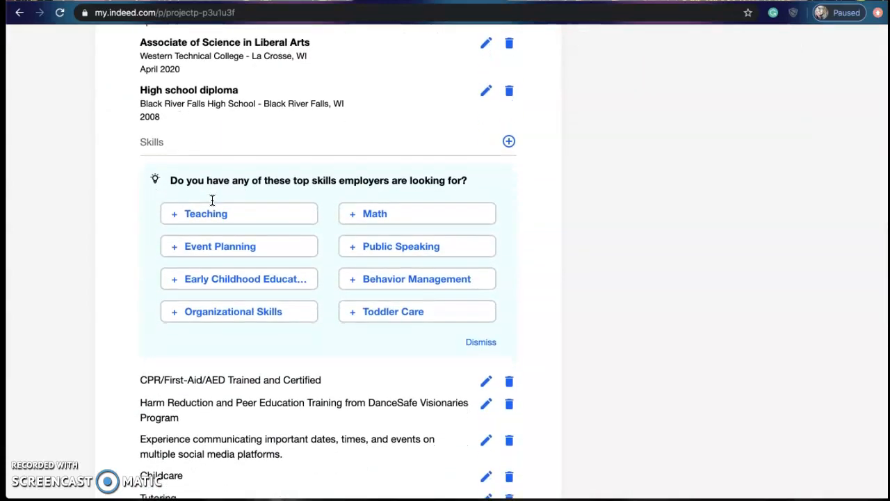